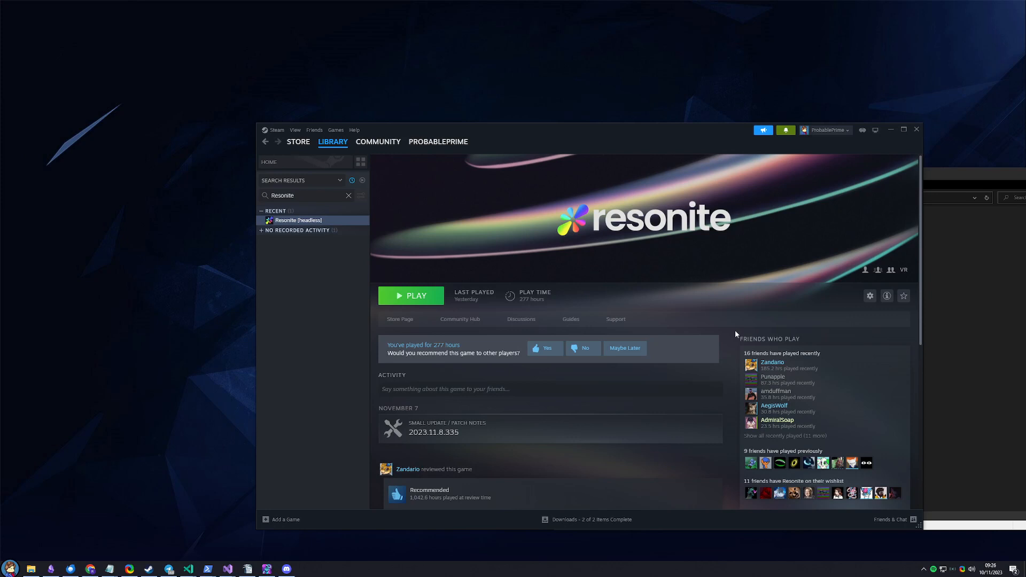
mouse_move(727, 338)
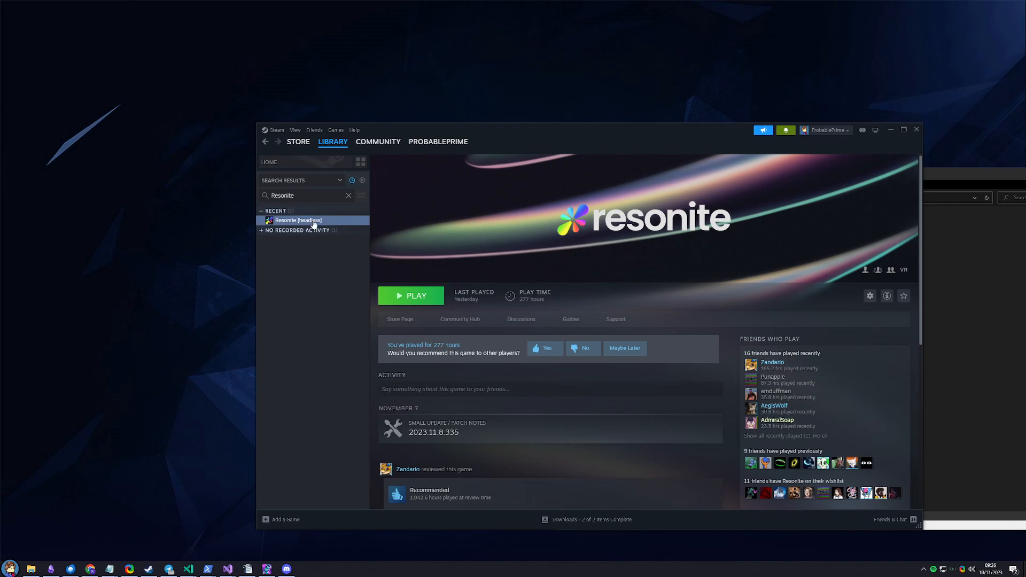
Browse the local files of Resonite [headless] from its Steam Library entry
right_click(299, 220)
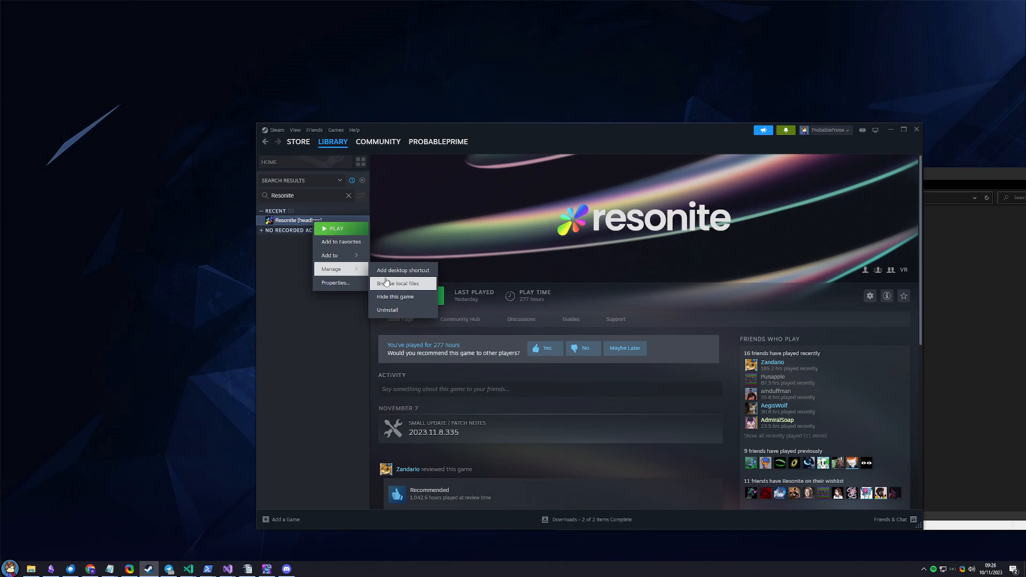
left_click(399, 282)
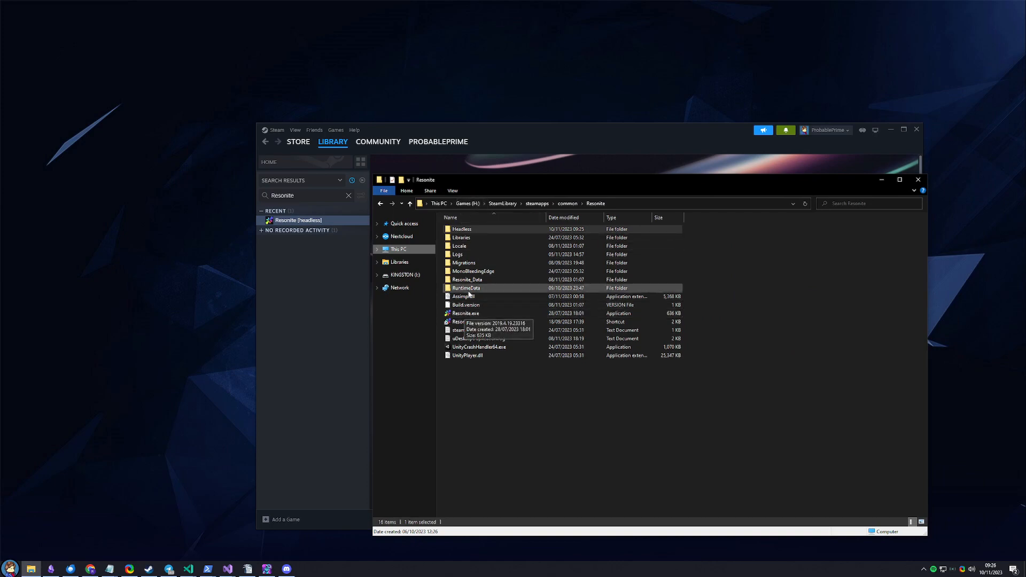
Enter the Headless subfolder and scroll down to Resonite.exe
left_click(462, 229)
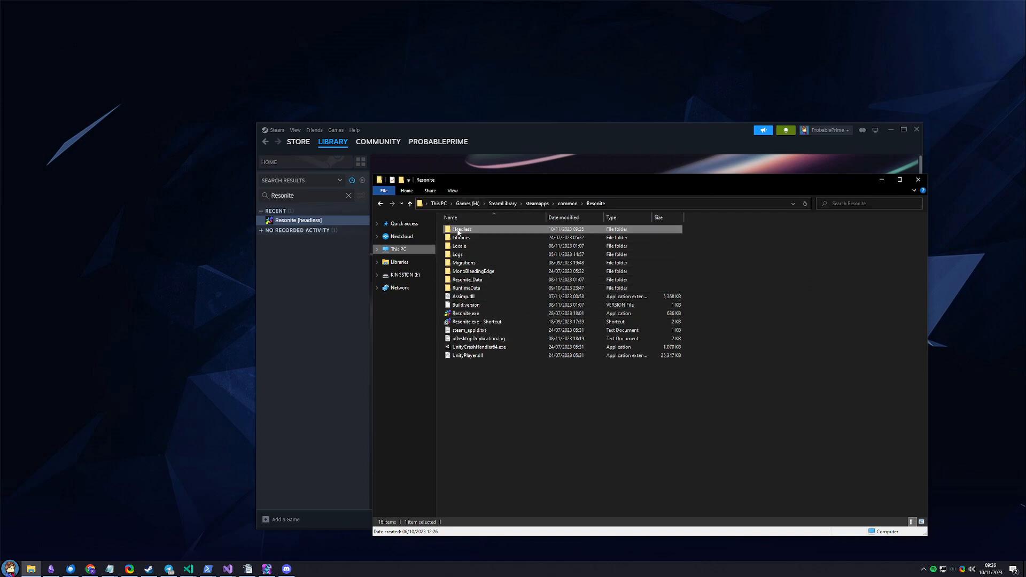
double_click(461, 229)
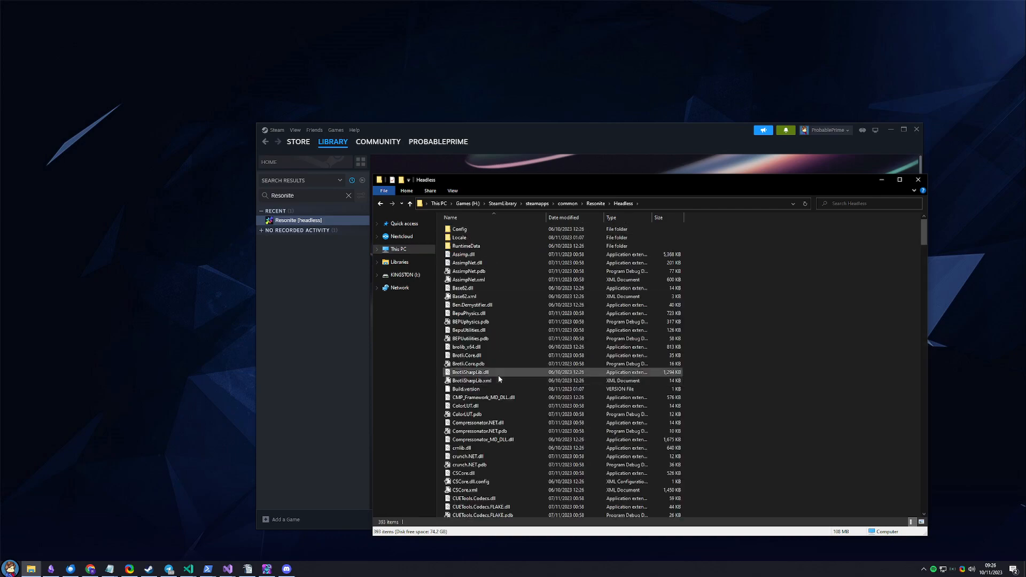
scroll("down", 3)
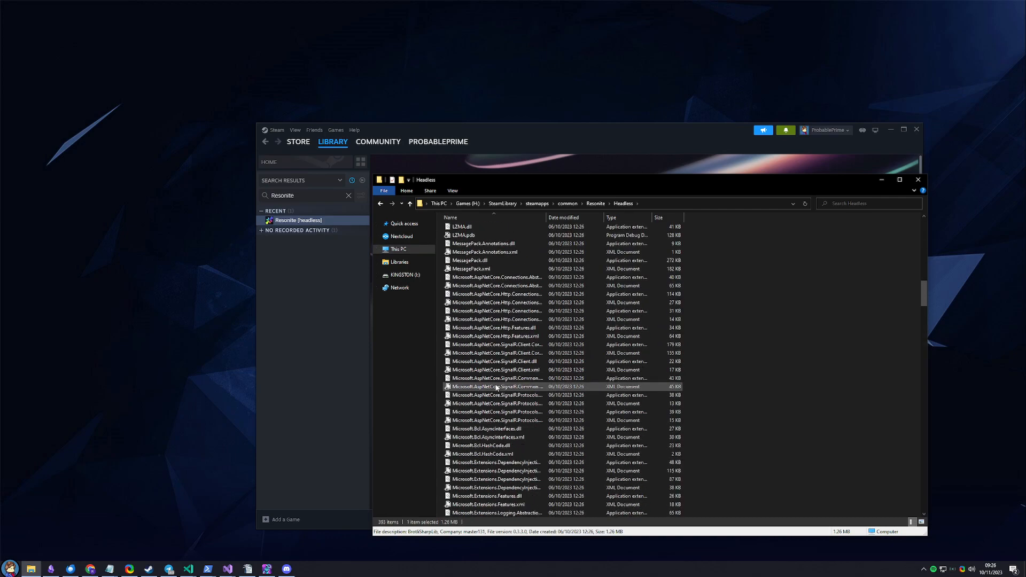
scroll("down", 3)
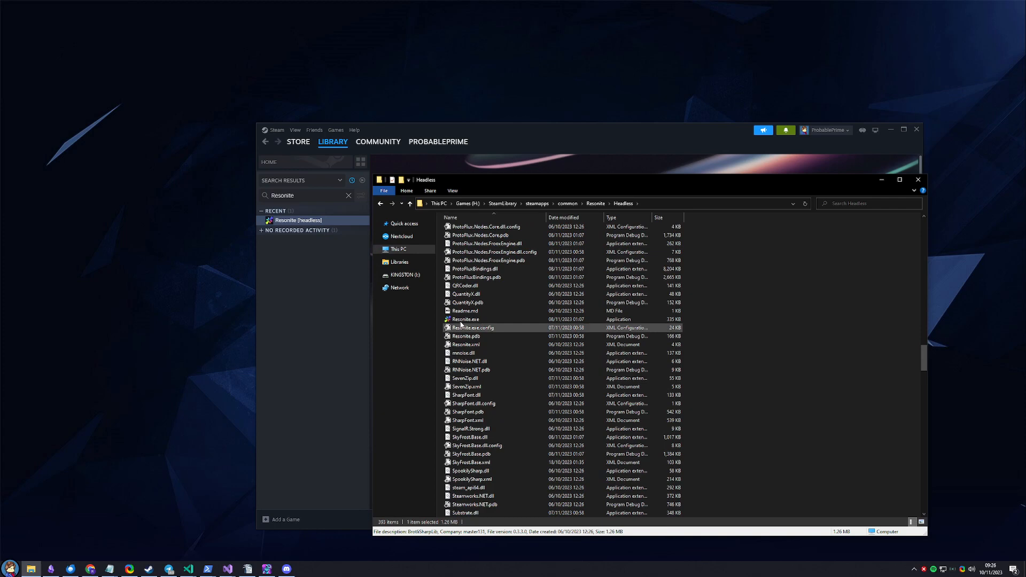
Create a shortcut to Resonite.exe and rename it 'Resonite.exe - ForceSyncConflicting'
right_click(465, 320)
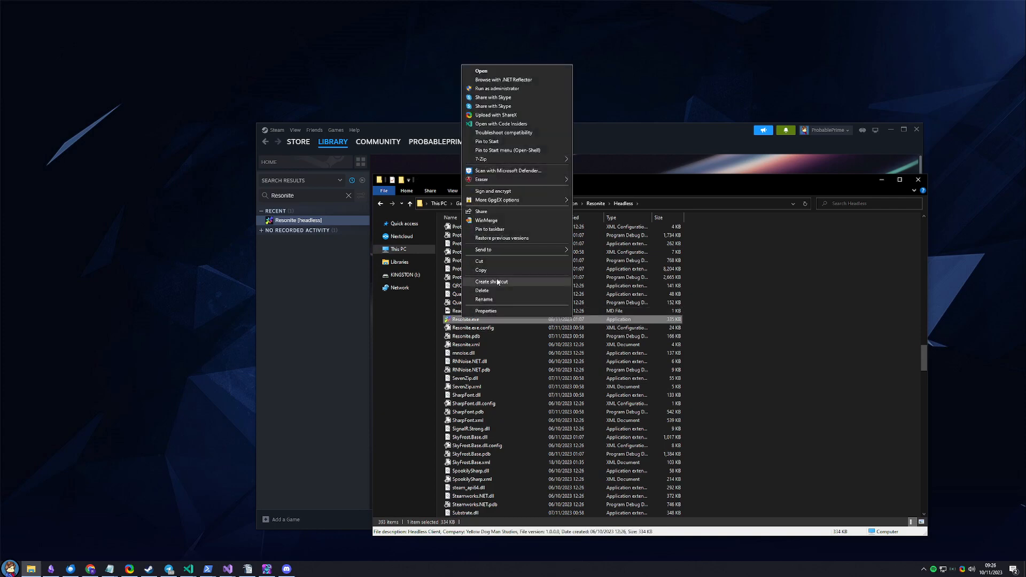
left_click(492, 281)
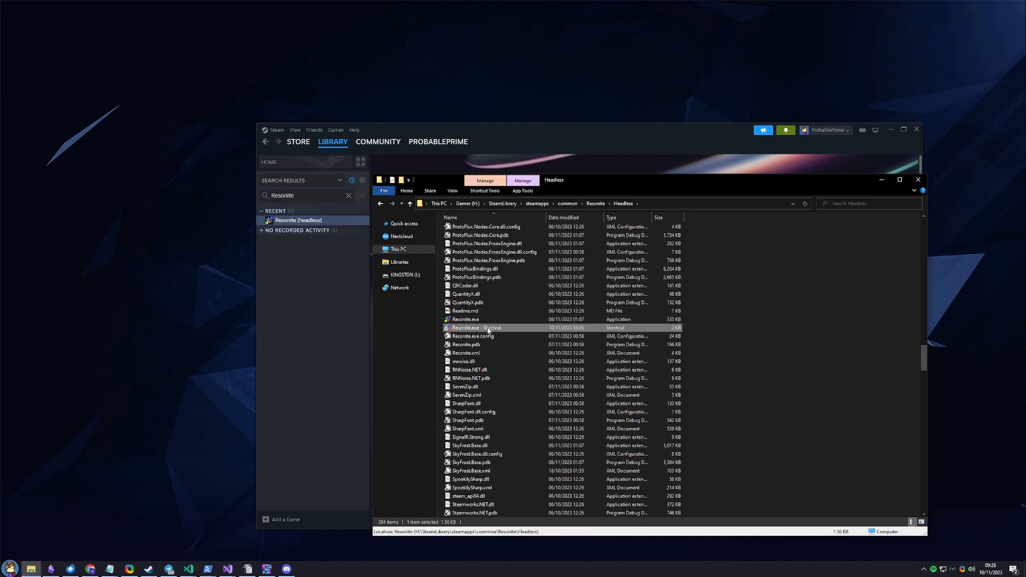
left_click(477, 327)
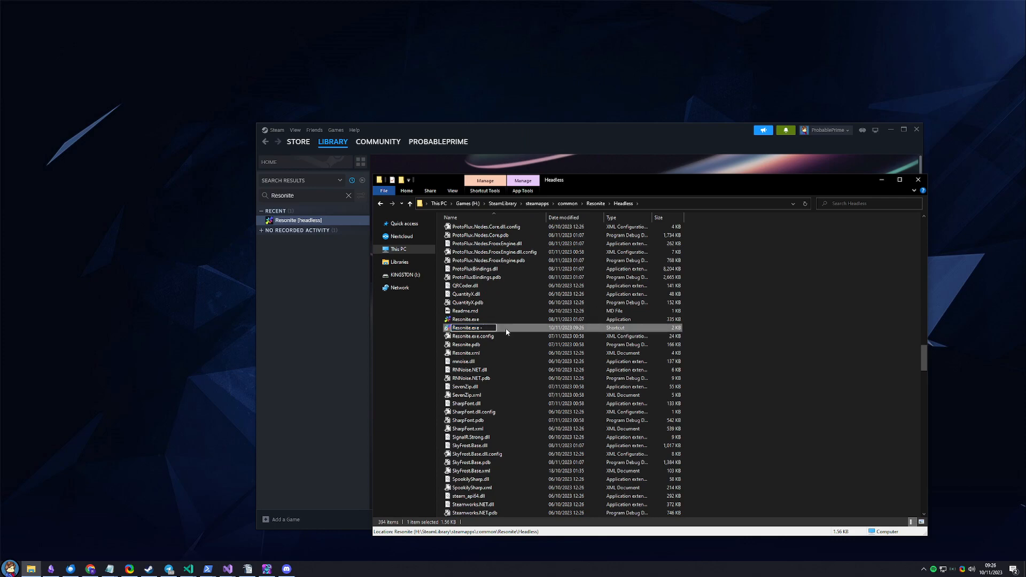
type("ForceSyncConflict")
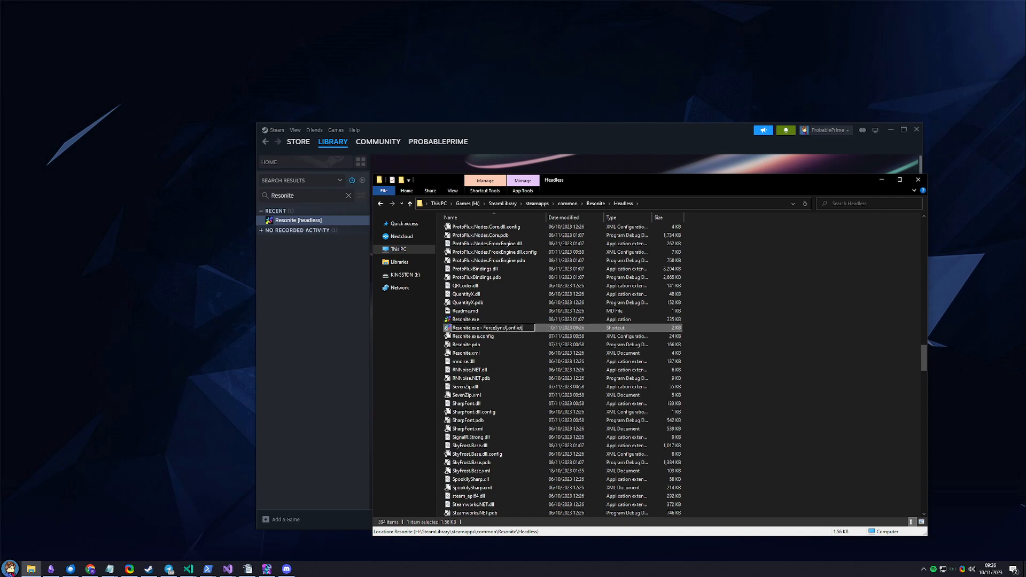
type("ing")
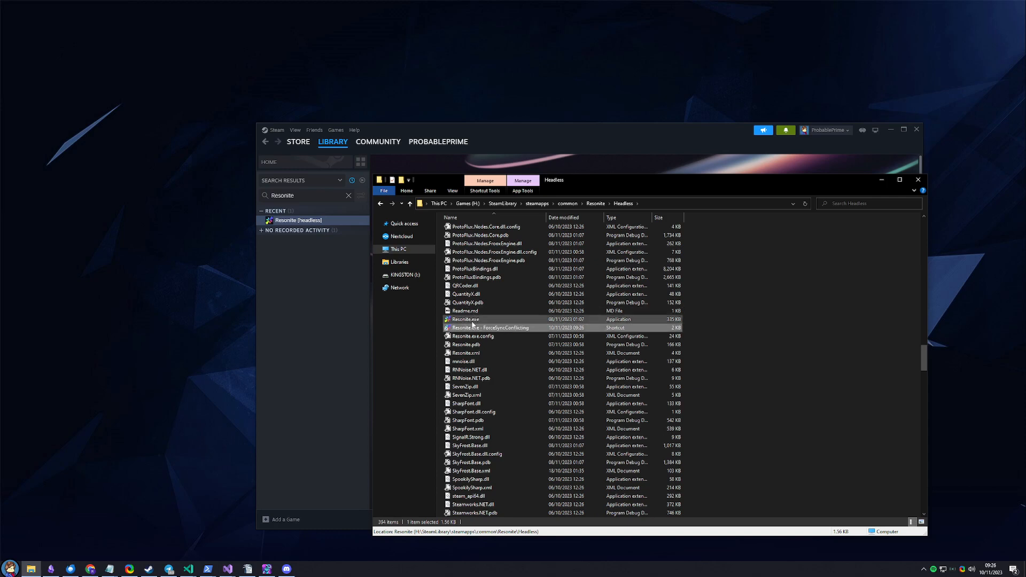
mouse_move(472, 328)
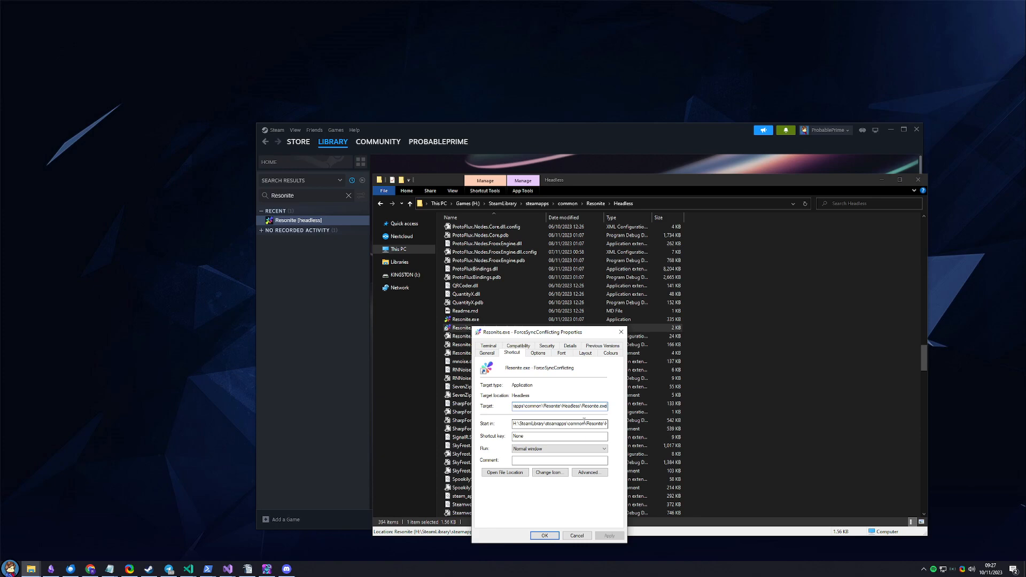
Append '-One -Two -Three -Four -Five' to the shortcut's Target and save with OK
left_click(544, 535)
type(" -One -Two -Three -Four -")
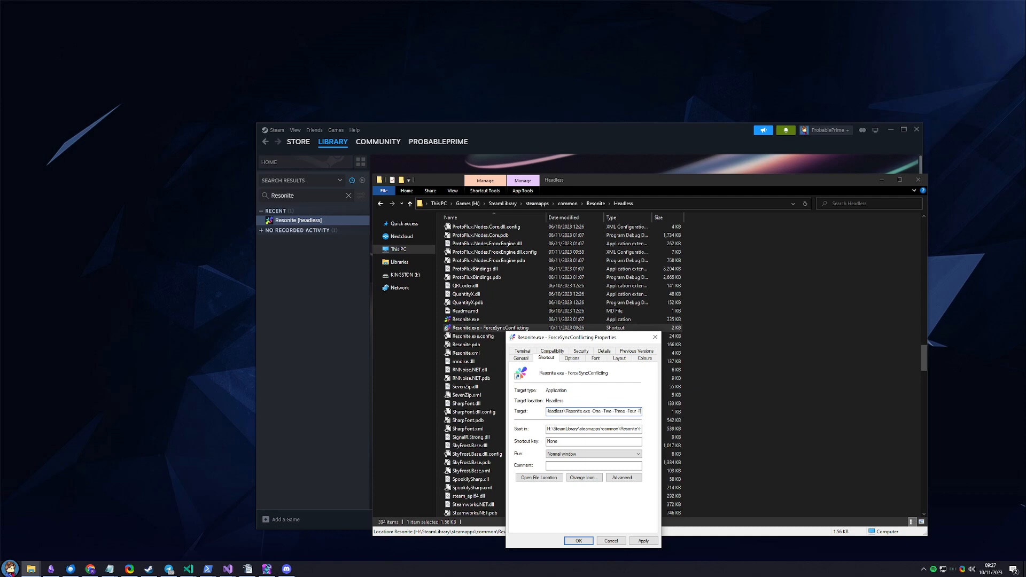
type("Five")
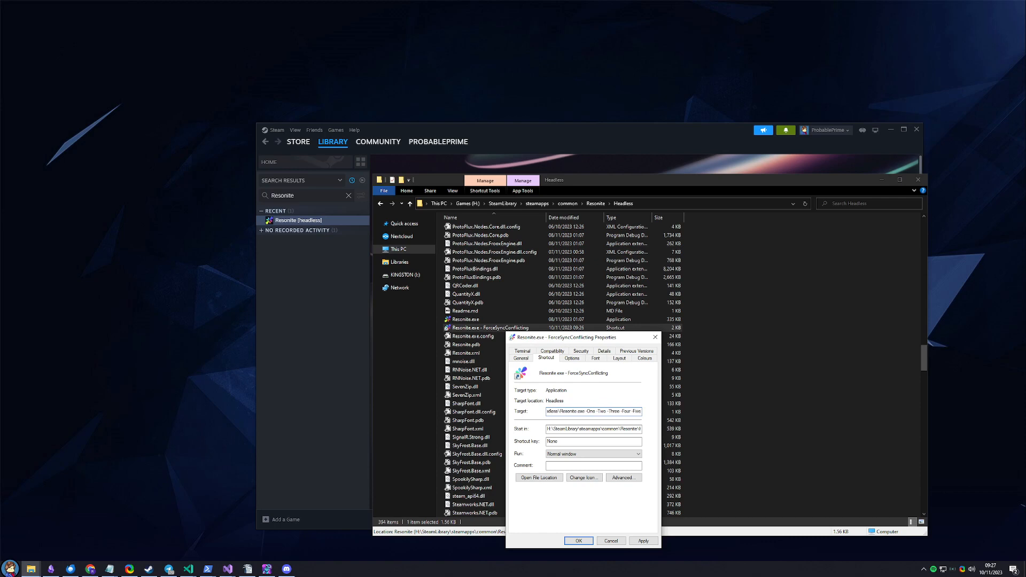
left_click(577, 541)
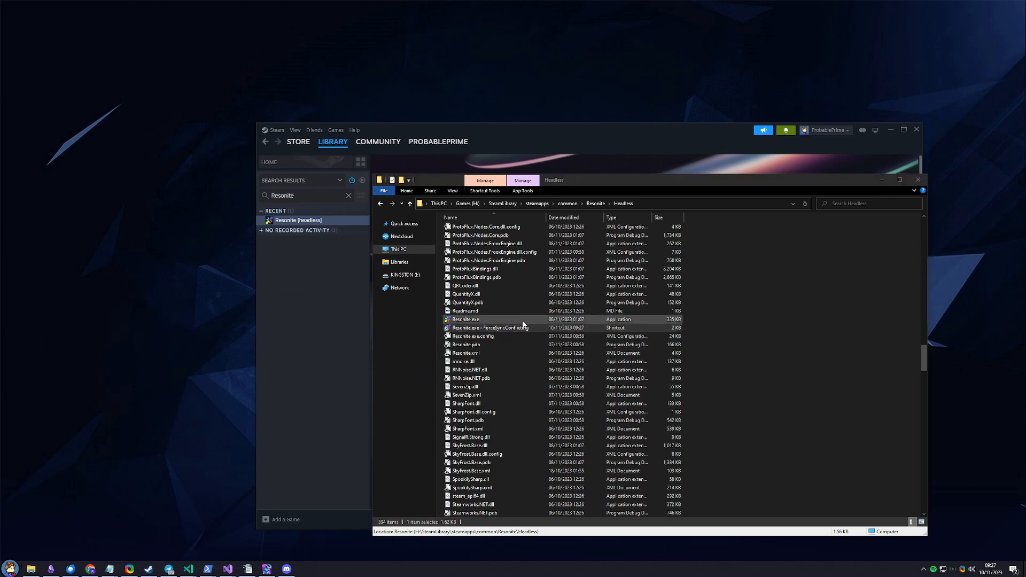
Pin the ForceSyncConflicting shortcut to the taskbar, then start renaming it again
left_click(490, 327)
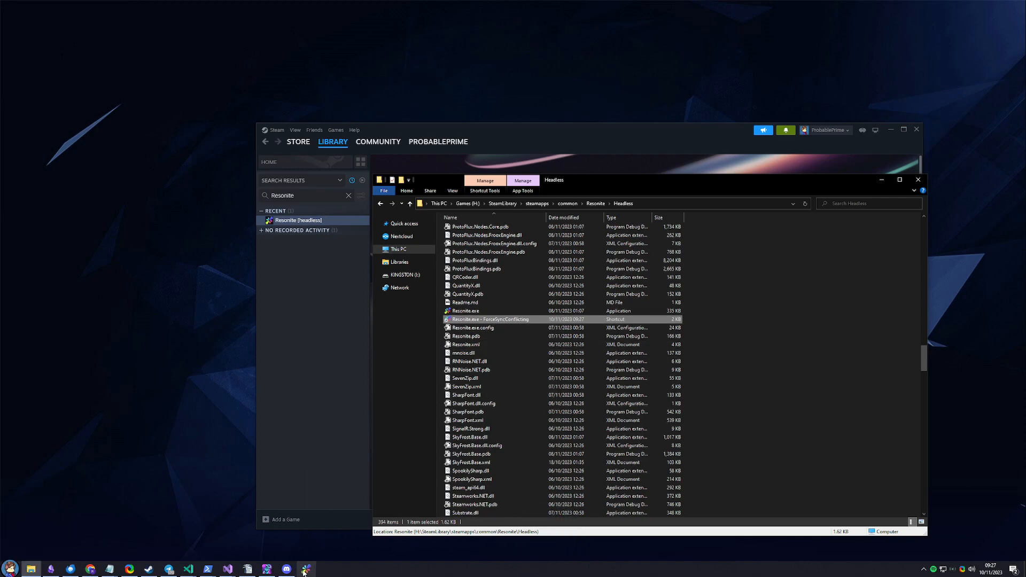
right_click(303, 570)
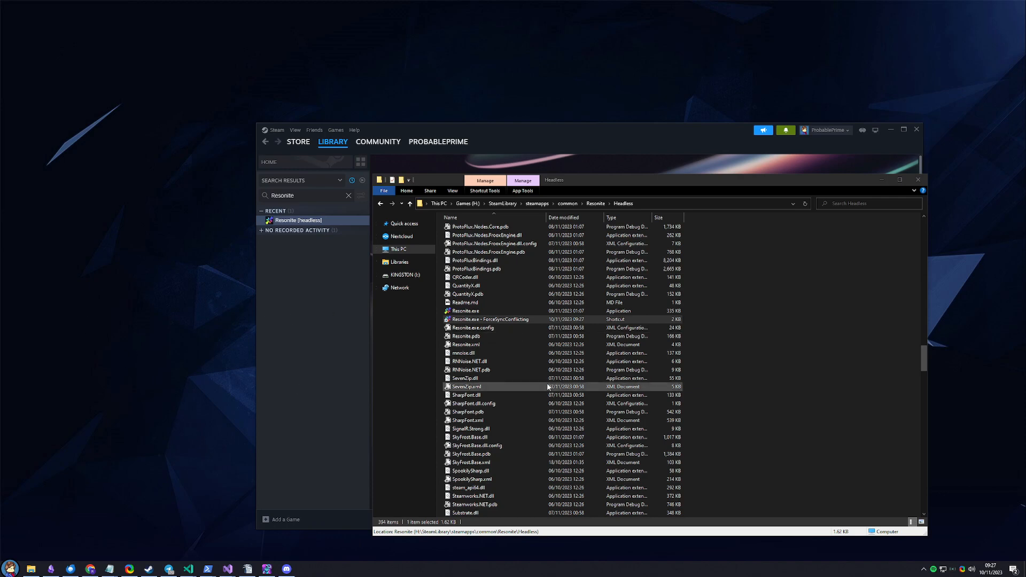
left_click(491, 319)
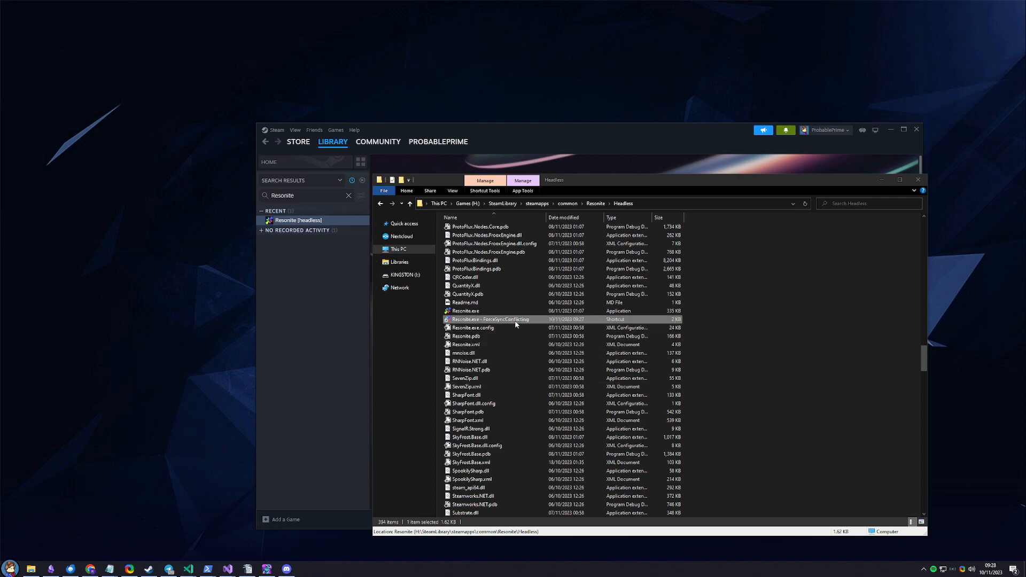
double_click(491, 320)
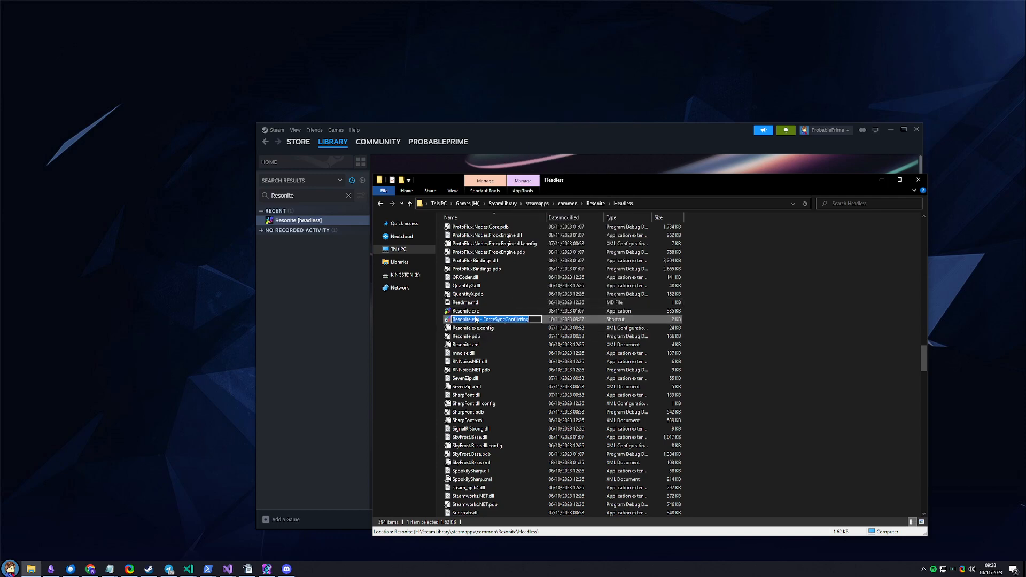